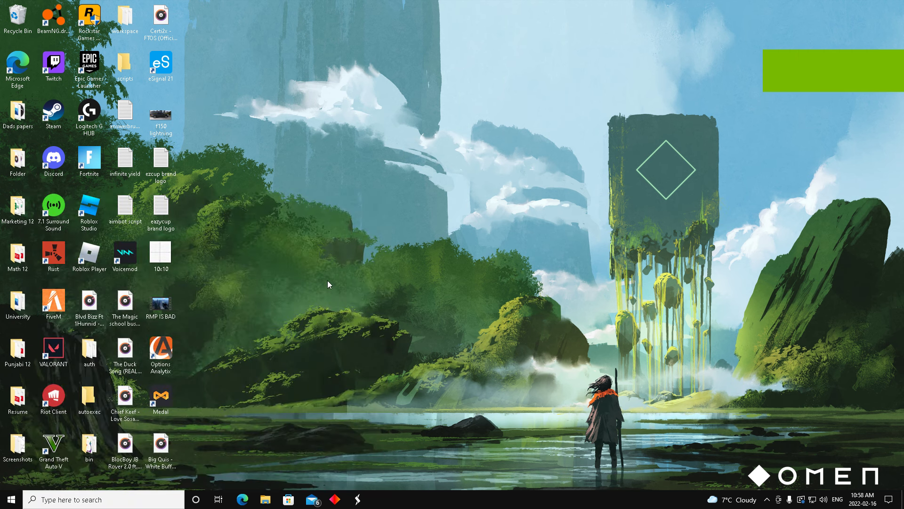
Step: Search for 'roblox Player' and 'fiveM'
type("f")
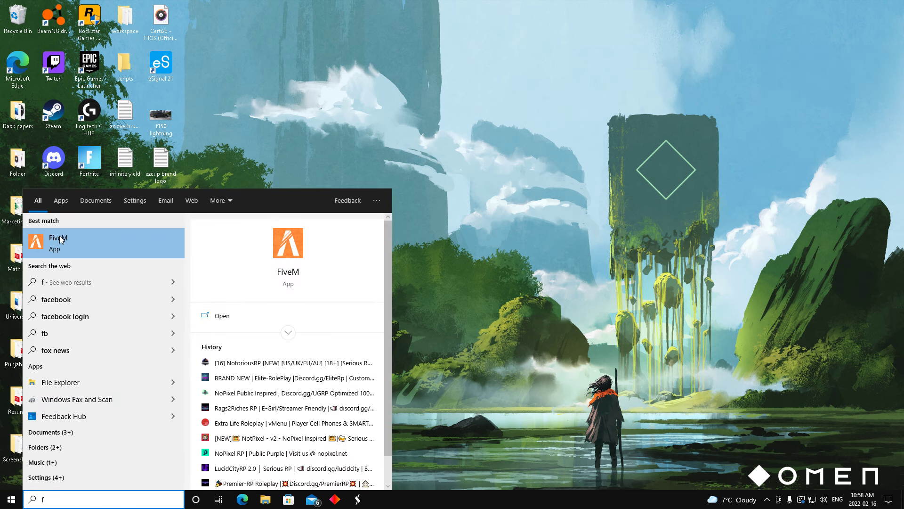
mouse_move(66, 244)
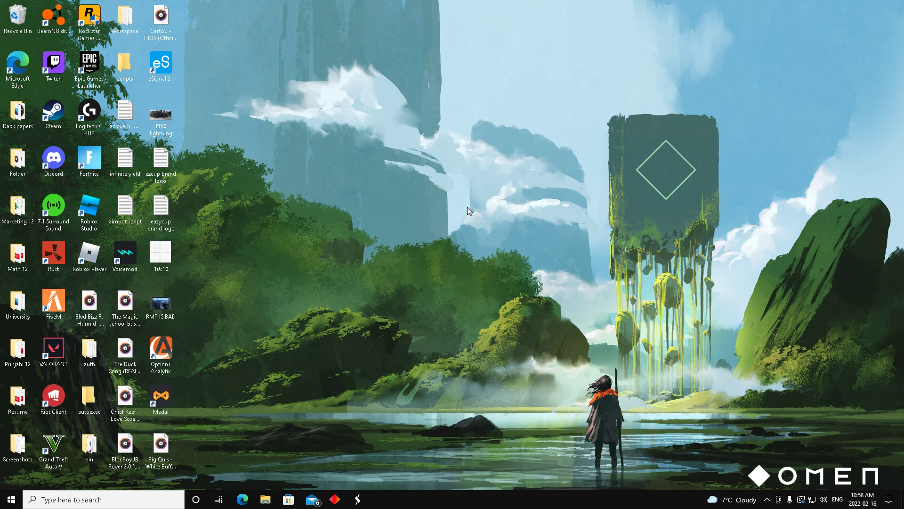
type("roblox Player")
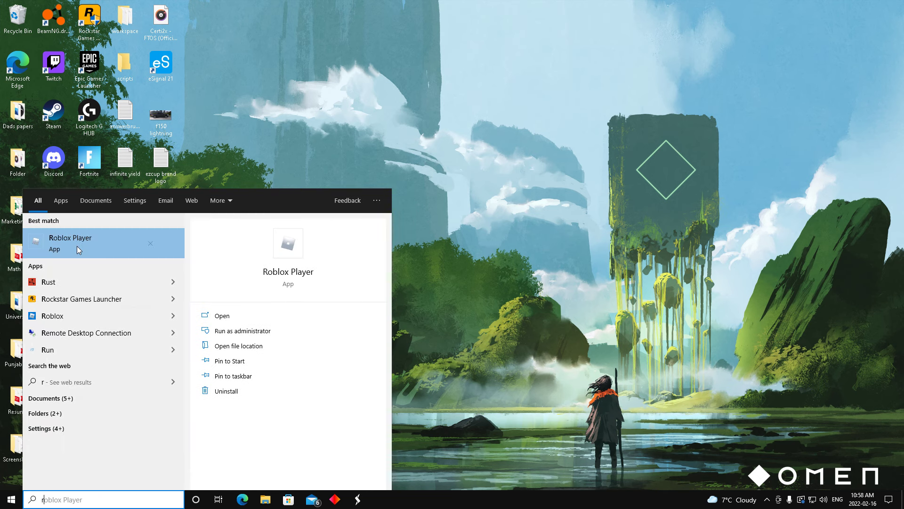
mouse_move(113, 303)
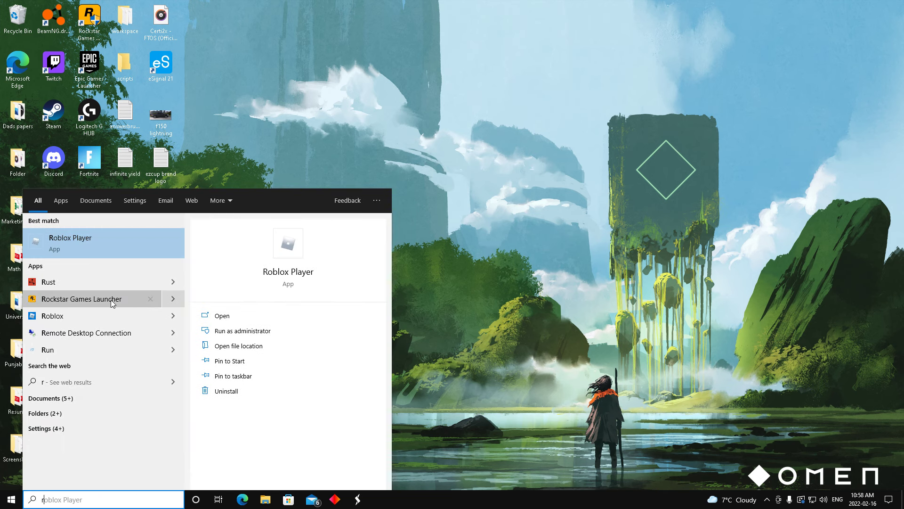
mouse_move(225, 284)
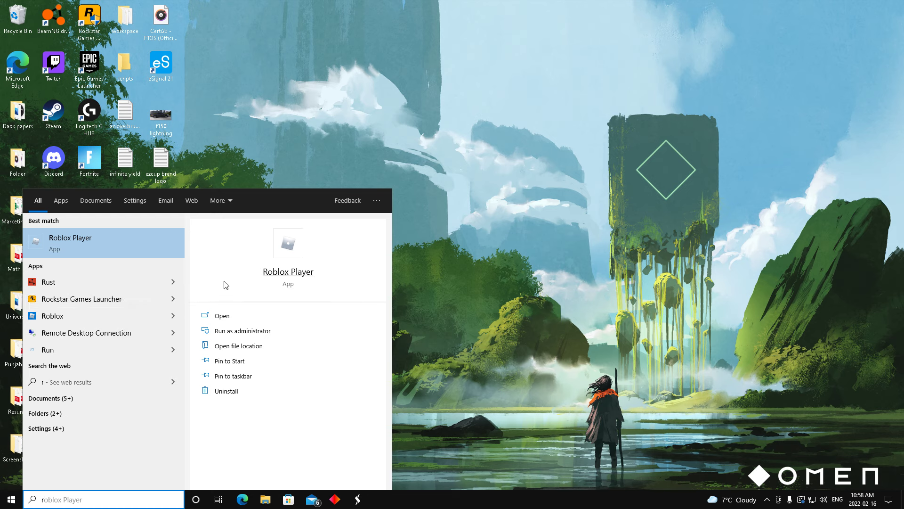
mouse_move(130, 298)
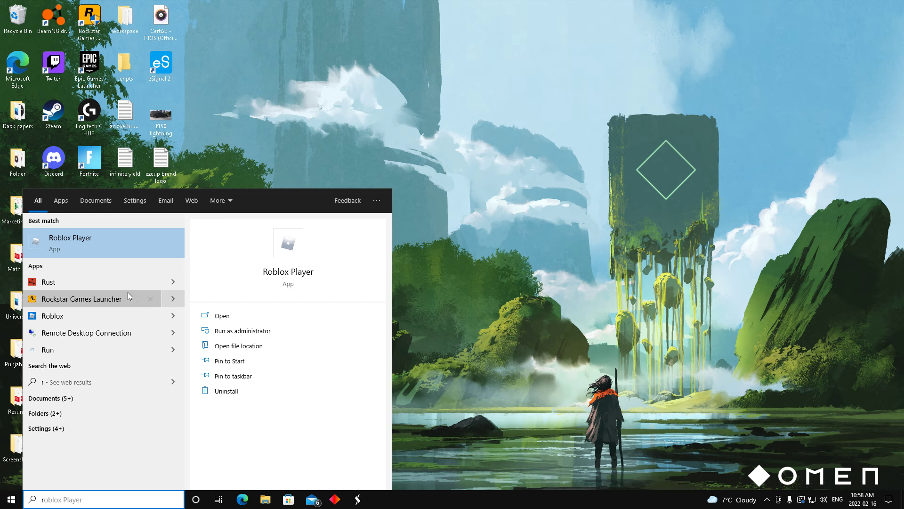
mouse_move(492, 221)
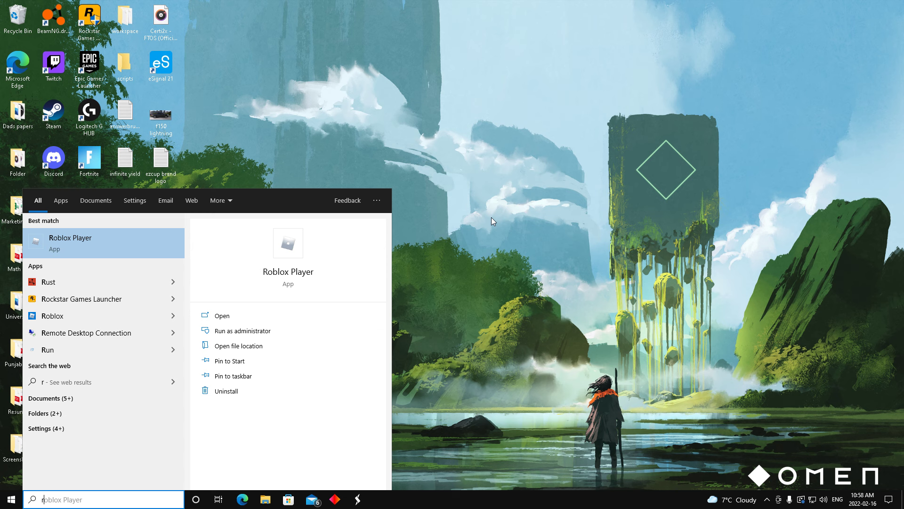
type("fiveM")
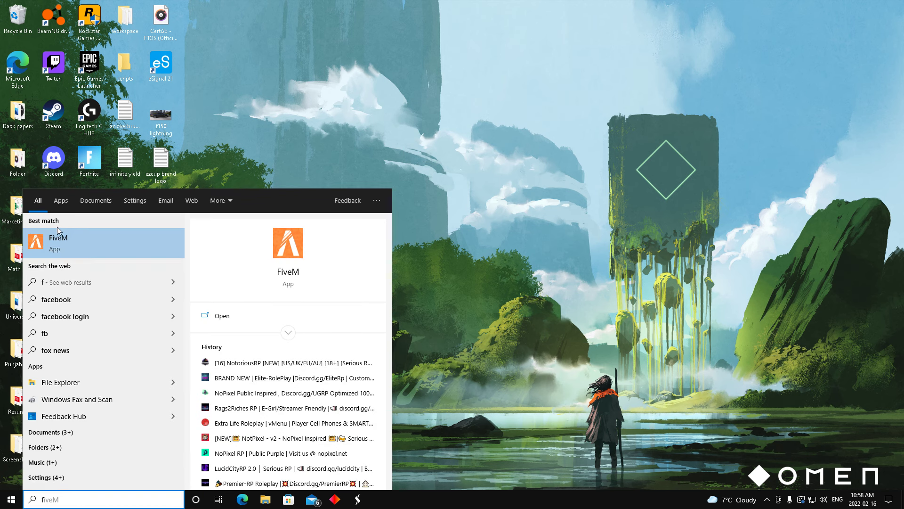
mouse_move(552, 242)
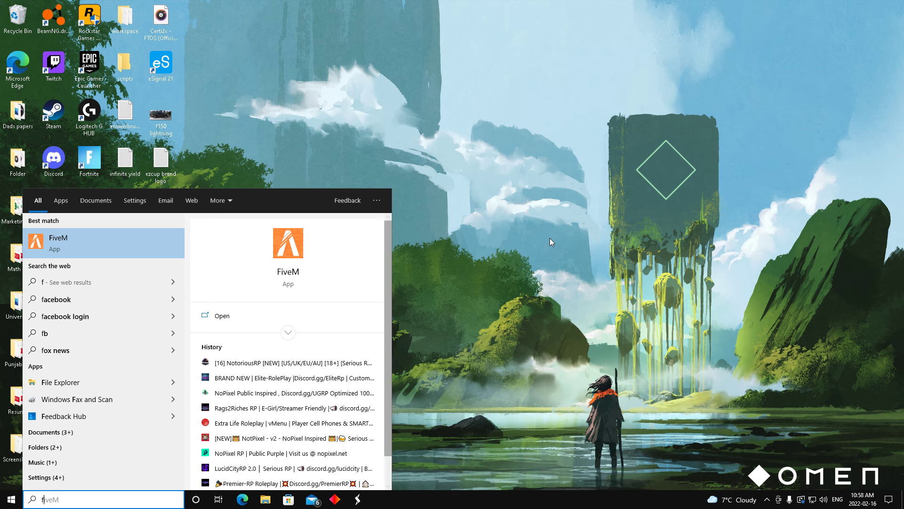
mouse_move(401, 231)
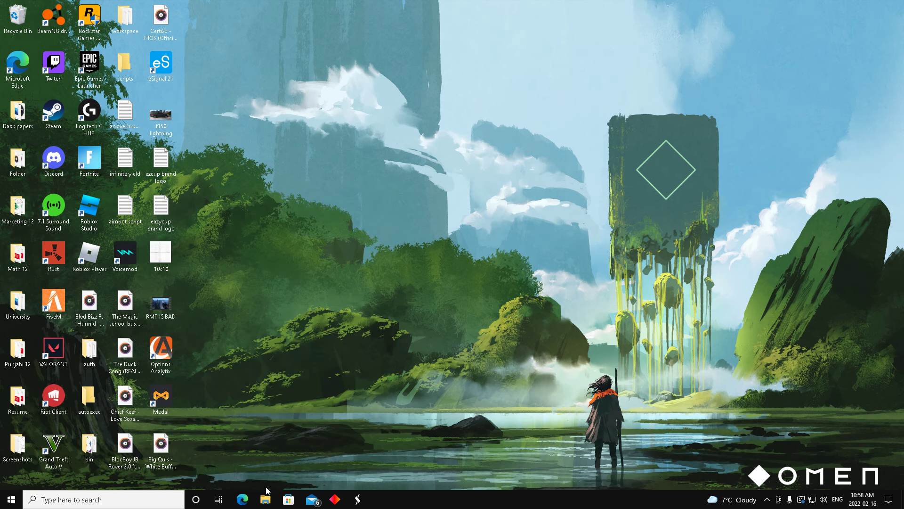
Step: Open This PC's Documents folder in File Explorer and scroll down to the Rockstar folders
left_click(266, 499)
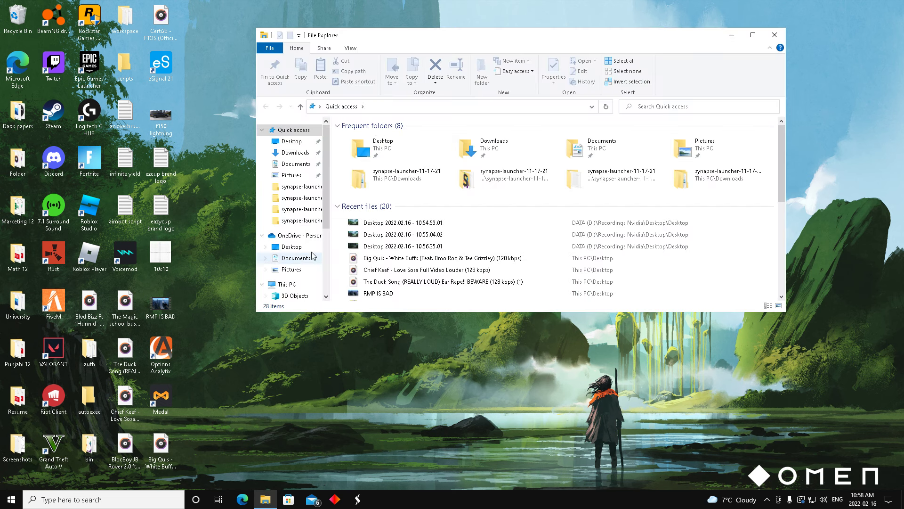
left_click(266, 159)
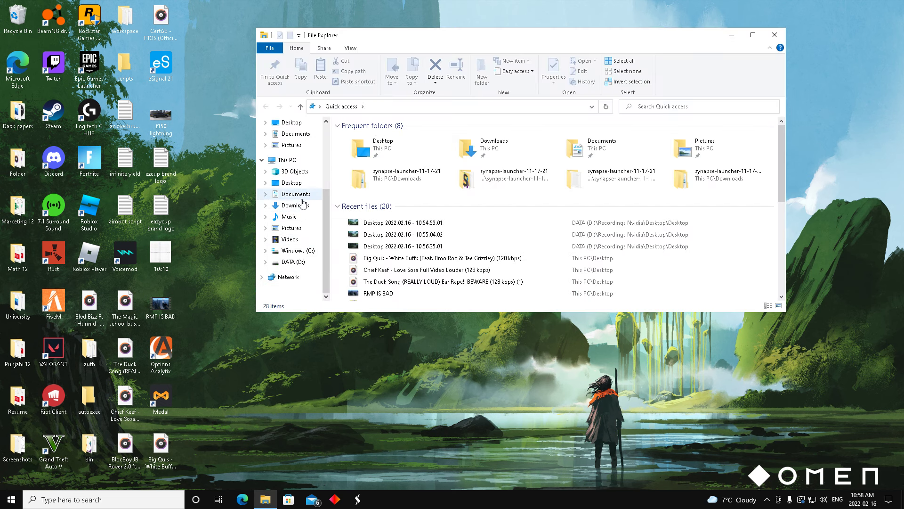
mouse_move(295, 205)
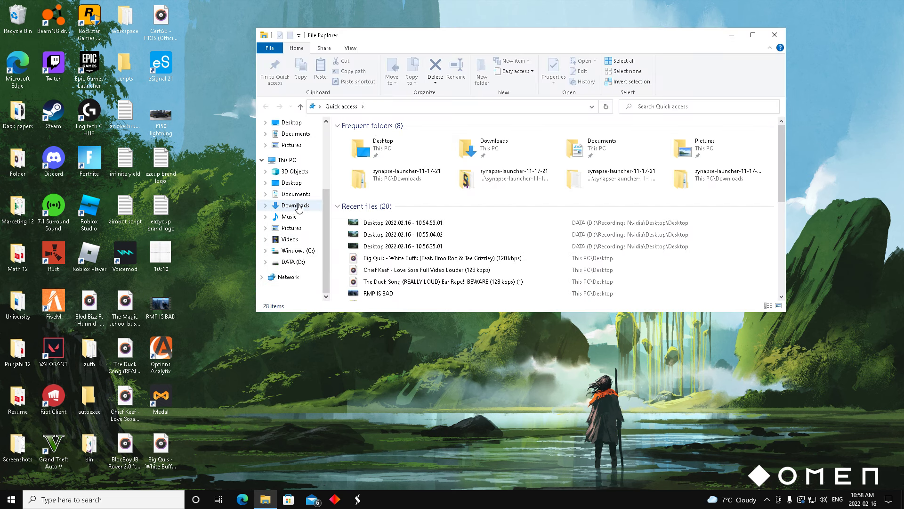
left_click(295, 194)
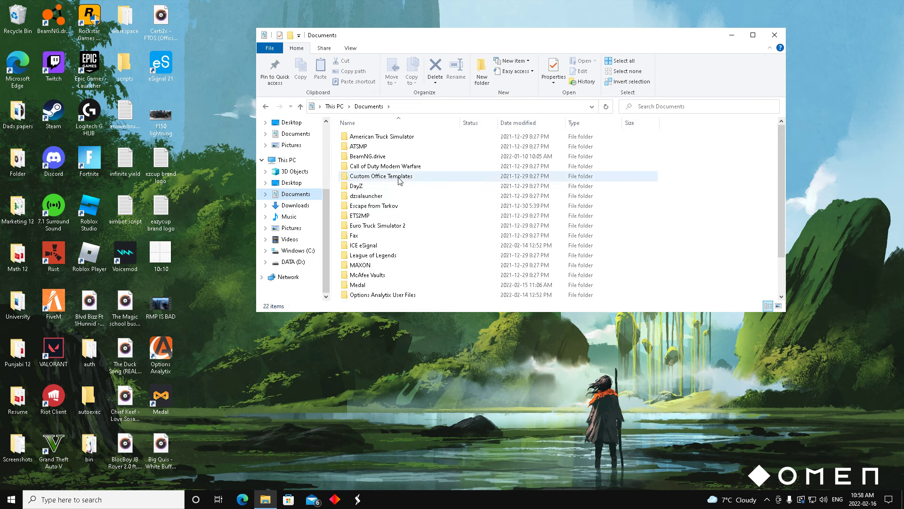
scroll("down", 3)
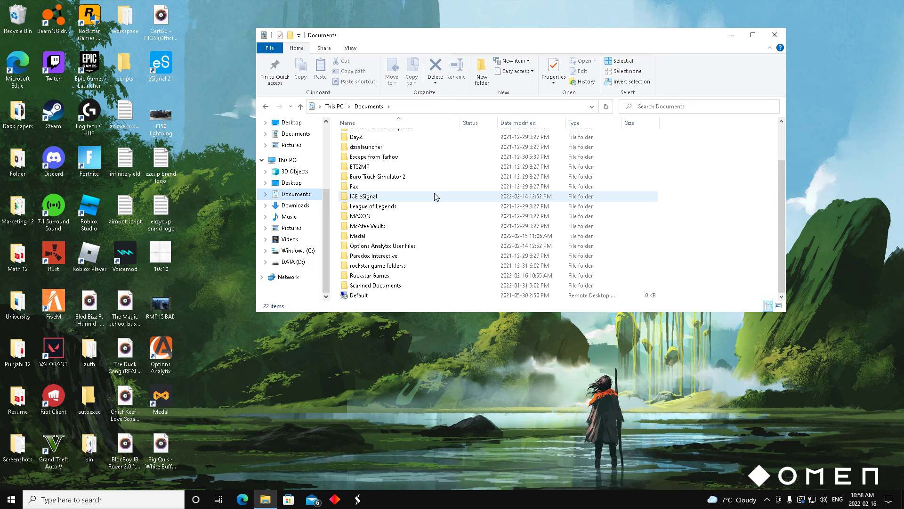
scroll("up", 3)
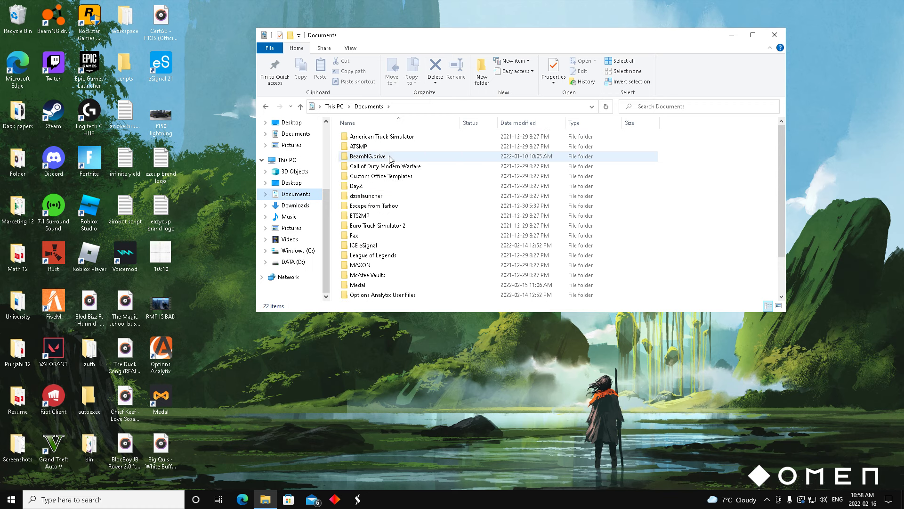
mouse_move(377, 225)
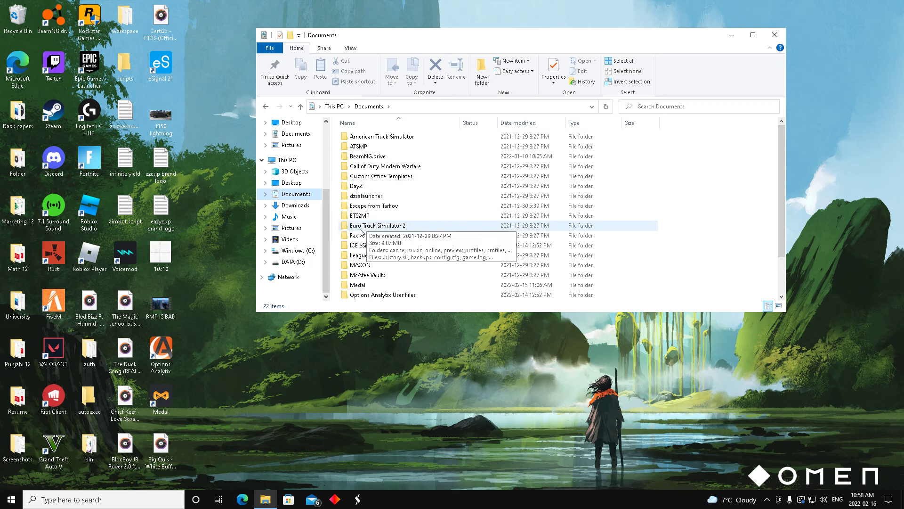
scroll("down", 3)
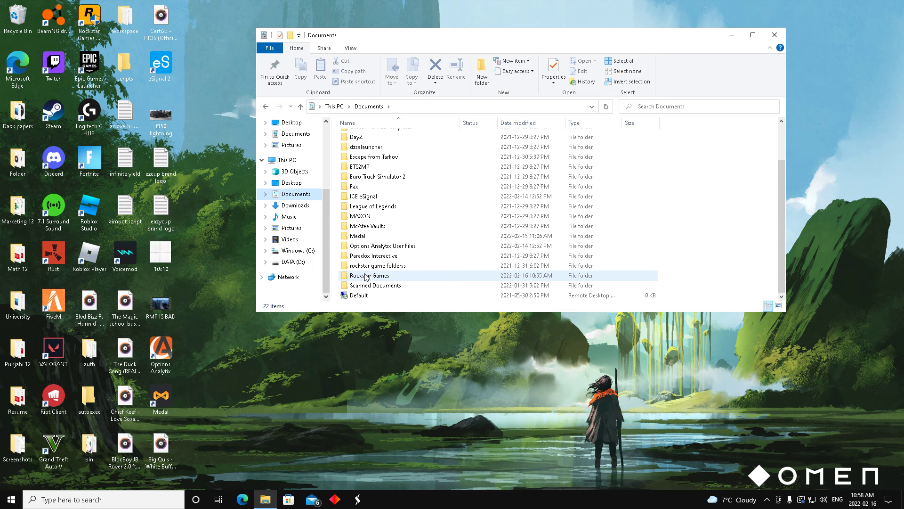
mouse_move(396, 276)
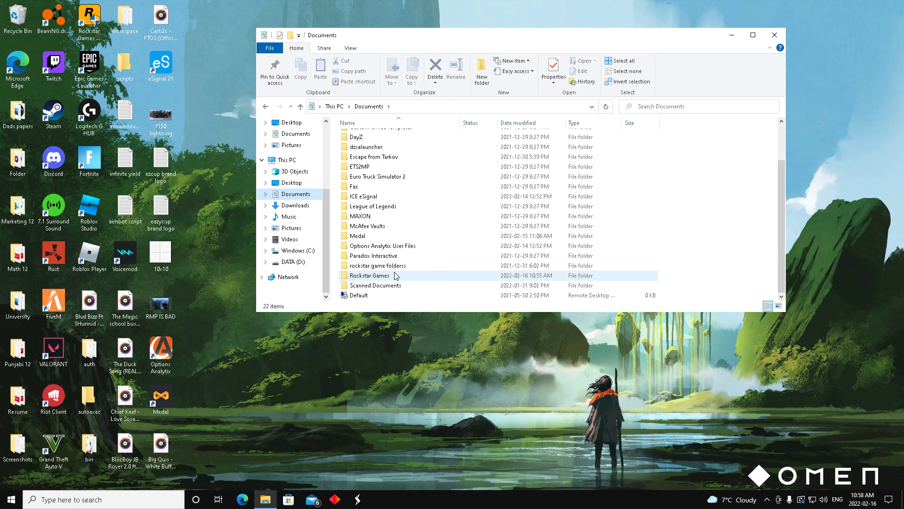
Step: Rename 'rockstar game folderss' by appending an extra 's' to its name
right_click(377, 265)
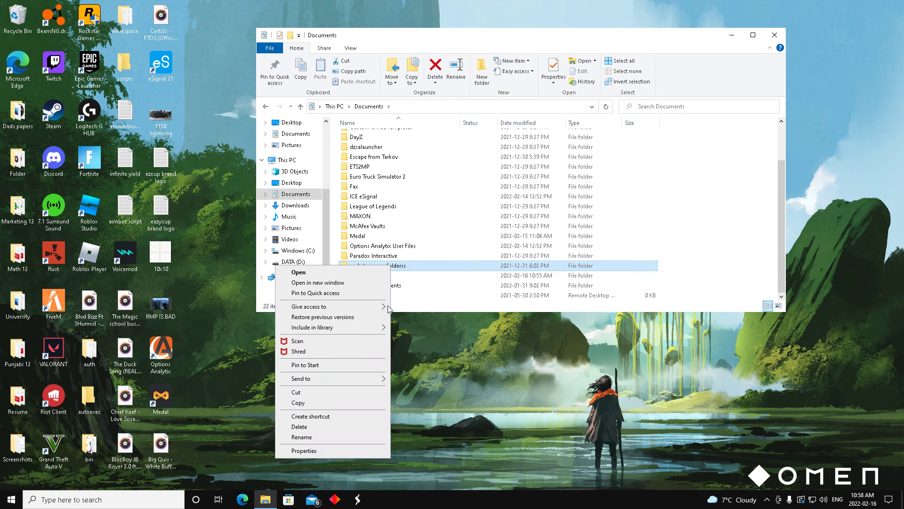
left_click(301, 436)
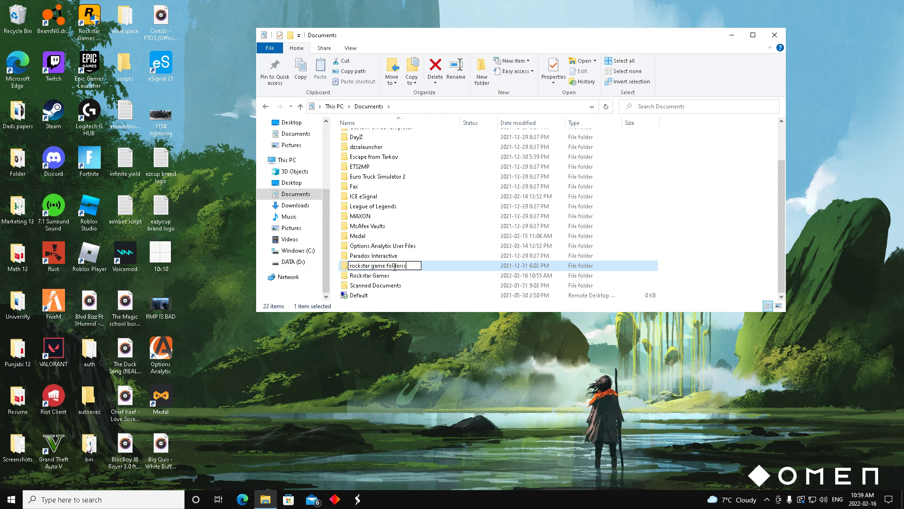
type("s")
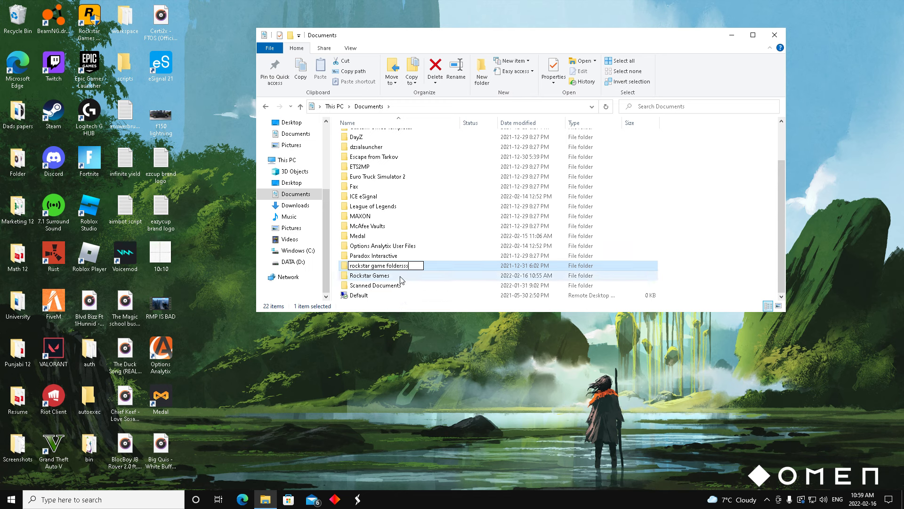
Step: Rename the 'Rockstar Games' folder to 'Rockstar Gamess' and apply the name
right_click(373, 275)
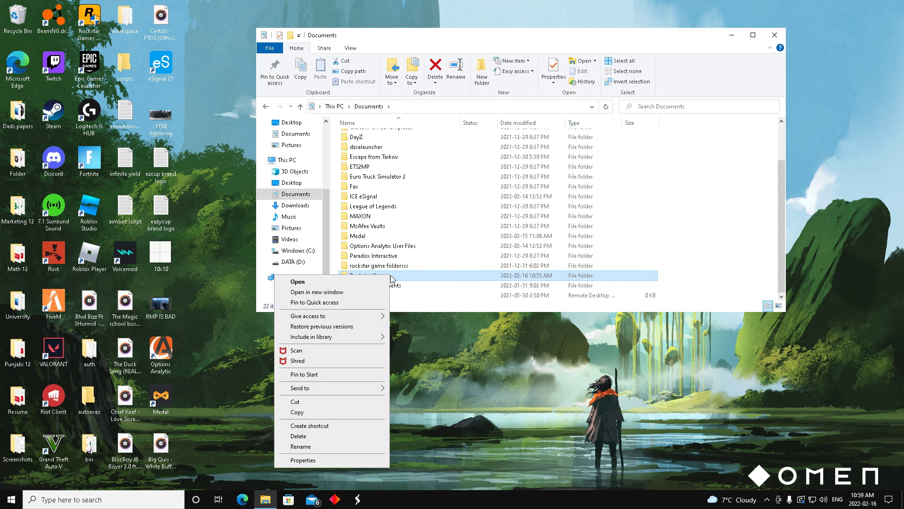
left_click(301, 446)
type("Rockstar Gamess")
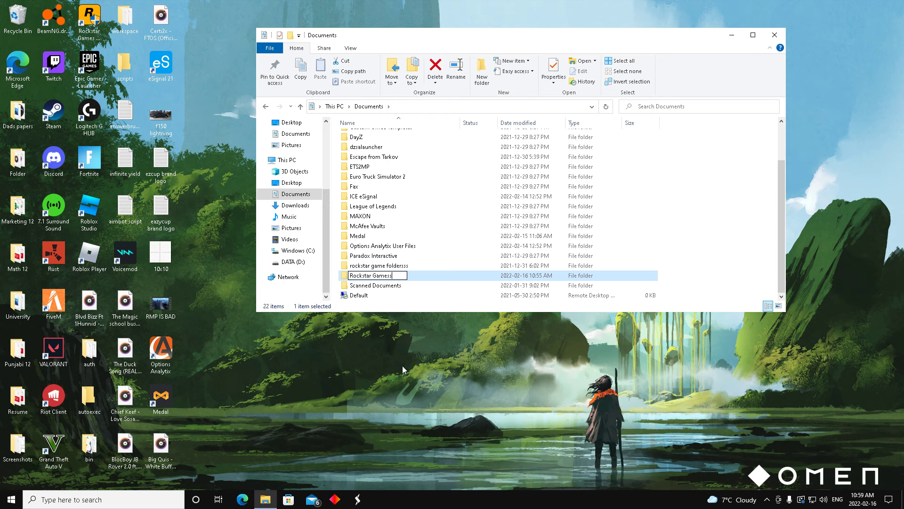
left_click(378, 266)
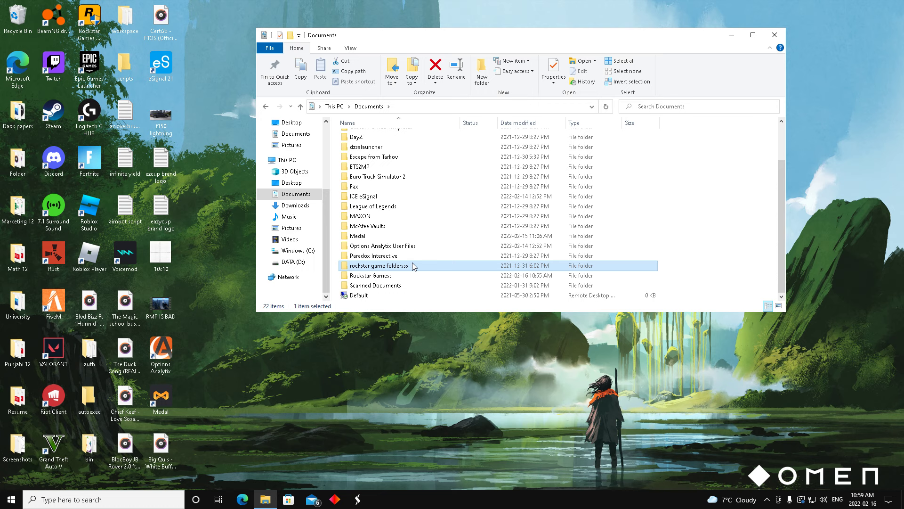
mouse_move(437, 270)
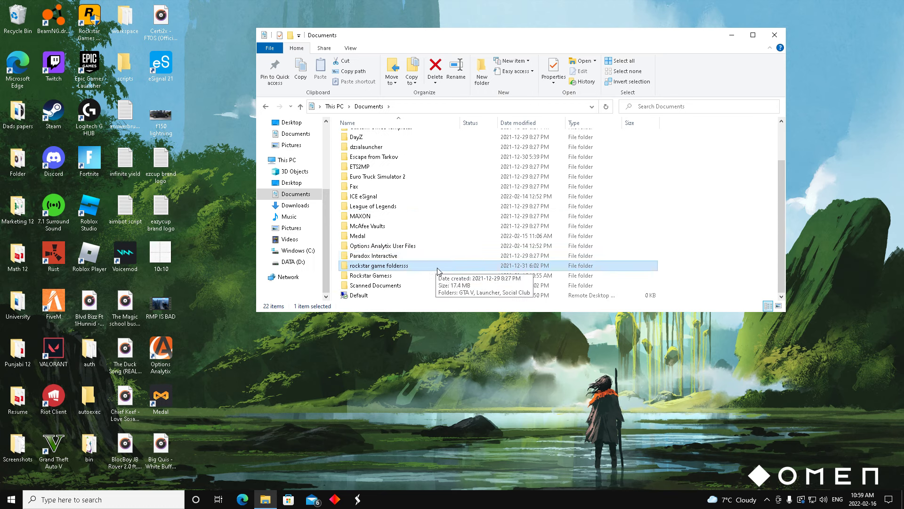
left_click(372, 275)
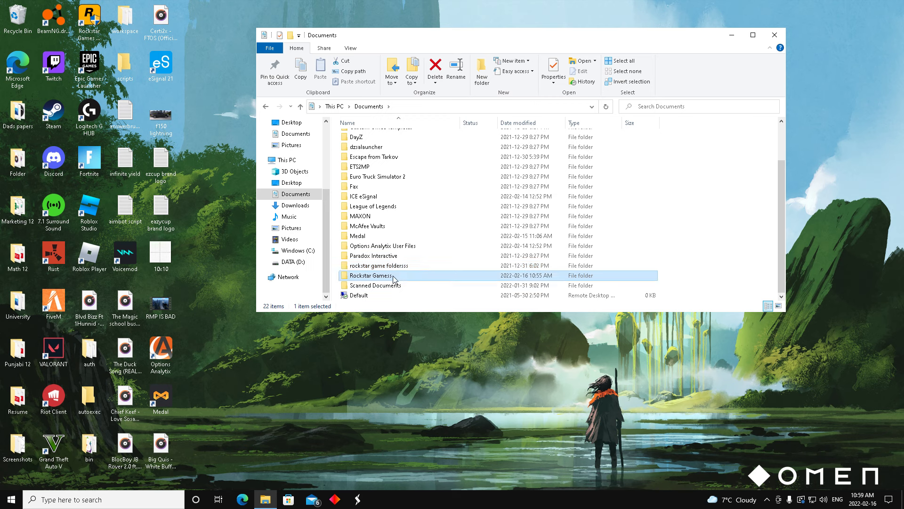
mouse_move(392, 283)
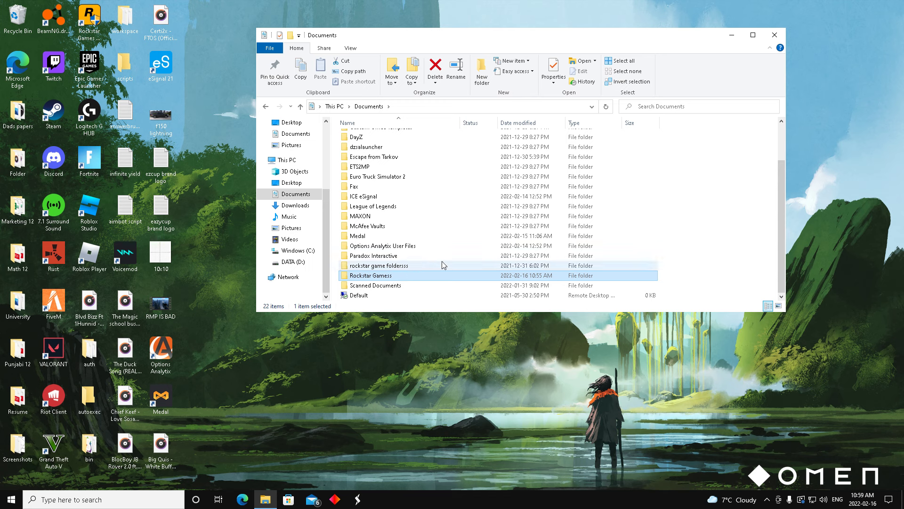
scroll("up", 3)
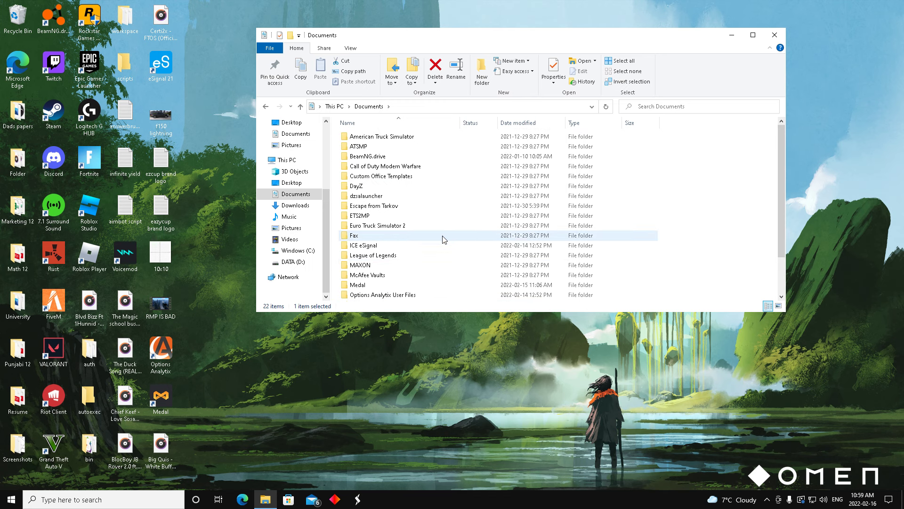
scroll("up", 3)
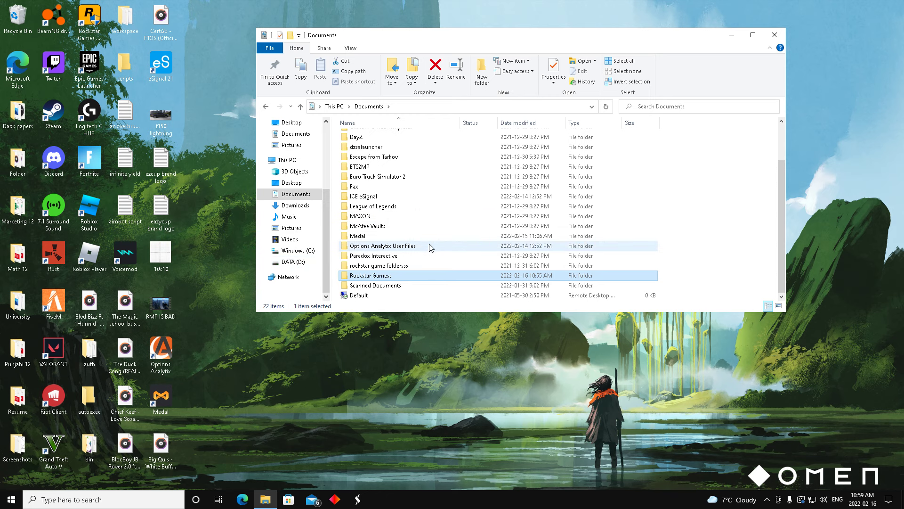
mouse_move(421, 277)
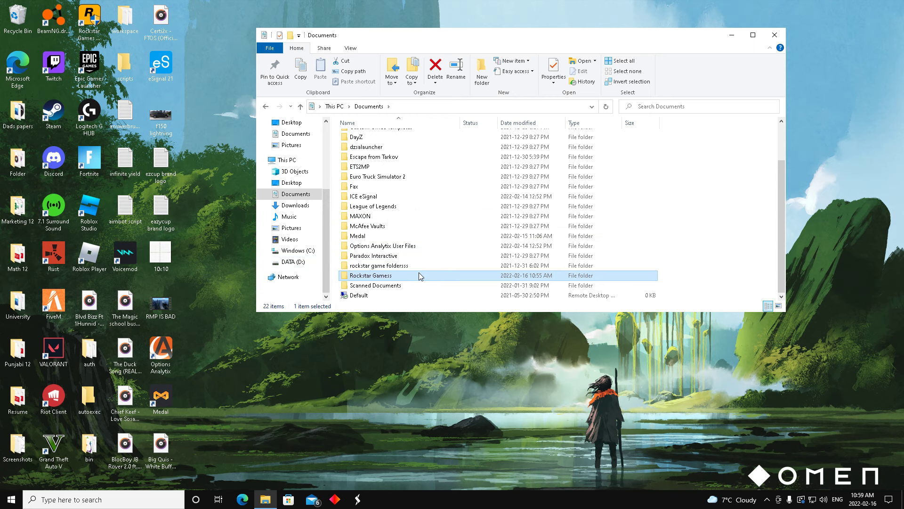
mouse_move(774, 65)
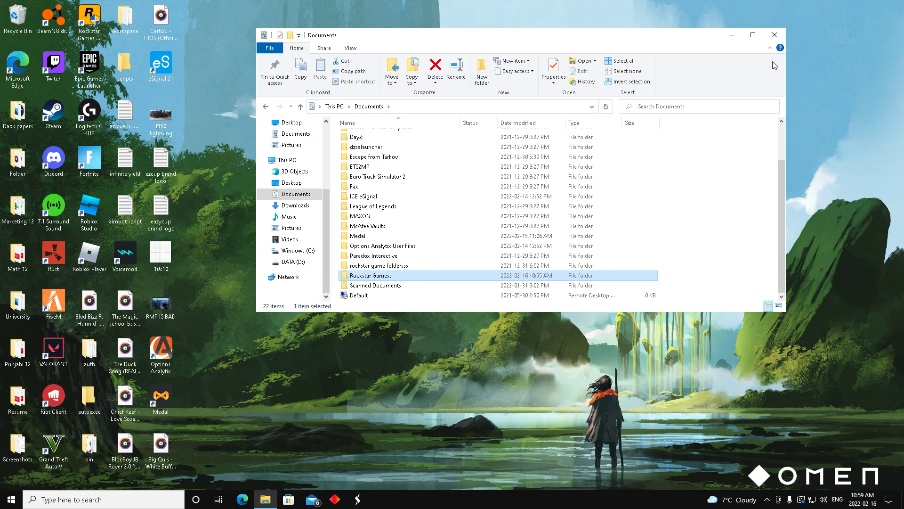